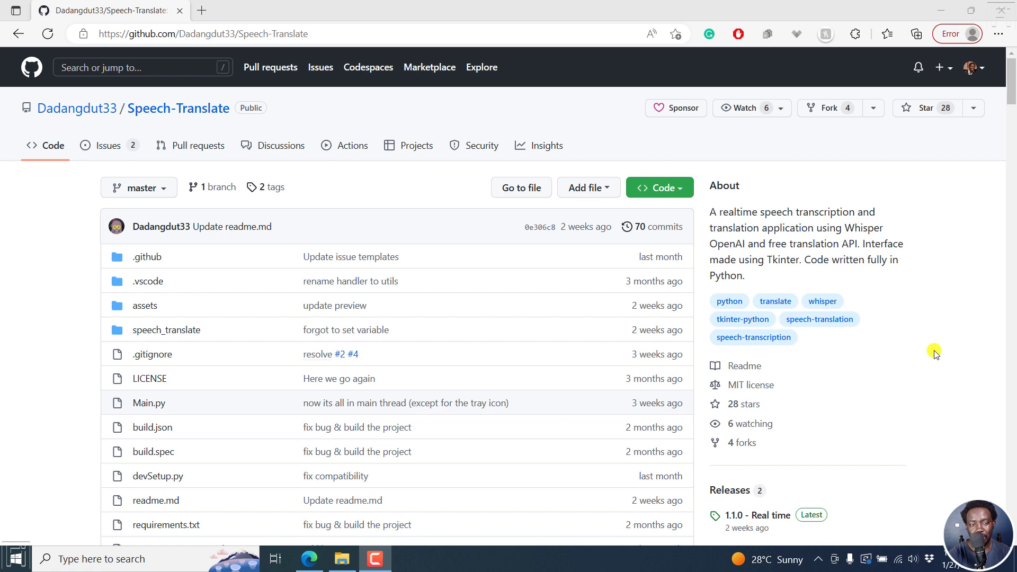
pyautogui.moveTo(162, 108)
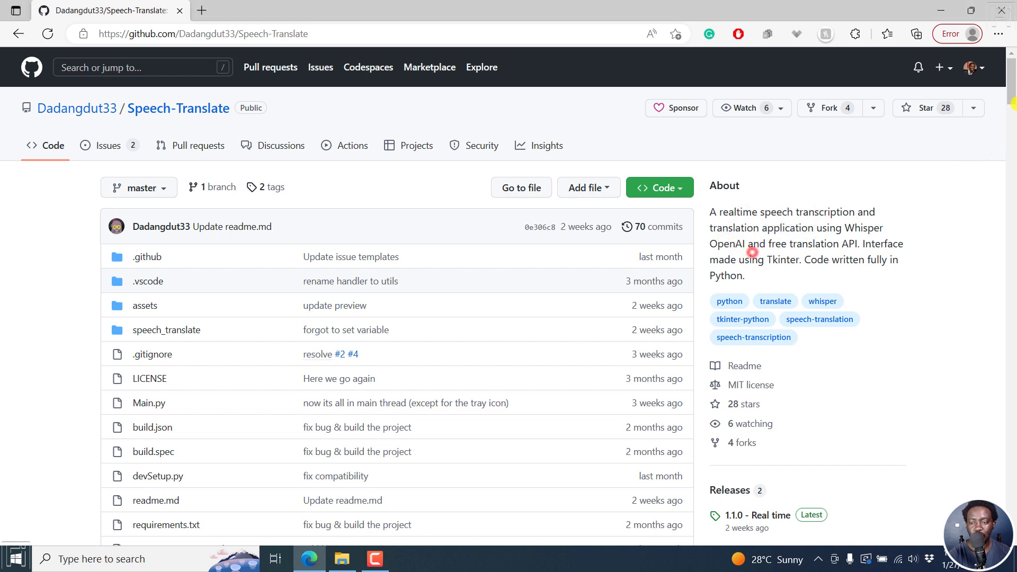
# Step: Scroll the Speech-Translate repository page until the Releases sidebar section shows
pyautogui.scroll(-3)
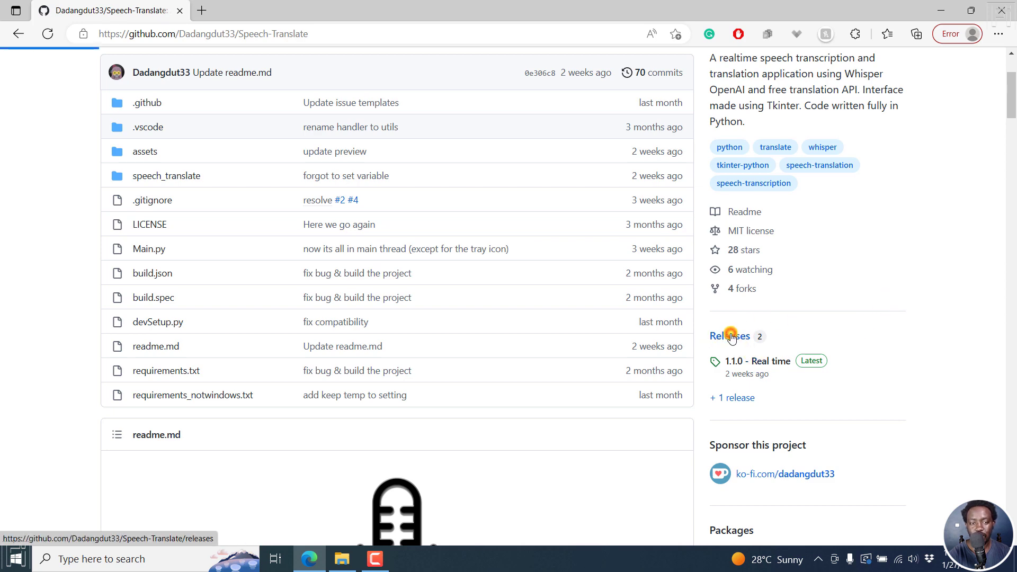
# Step: Show the Speech-Translate Releases page down to the 1.1.0 Windows assets list
pyautogui.click(729, 336)
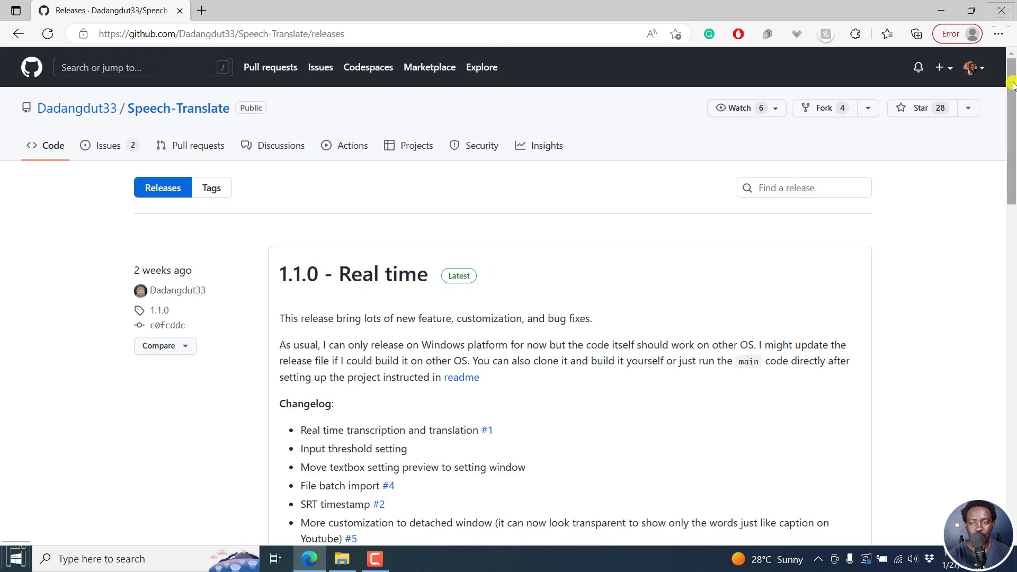
pyautogui.scroll(-3)
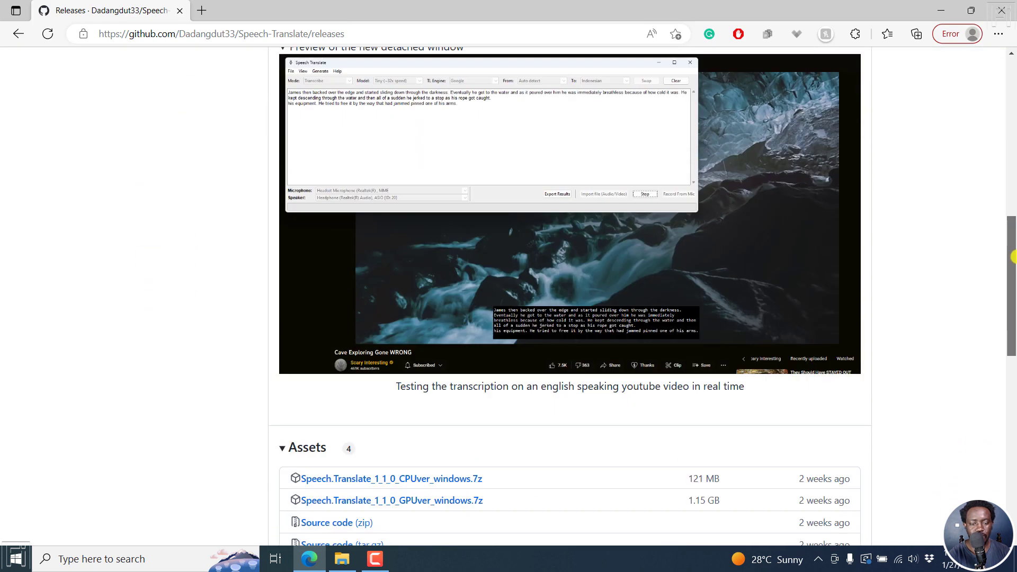
pyautogui.scroll(-3)
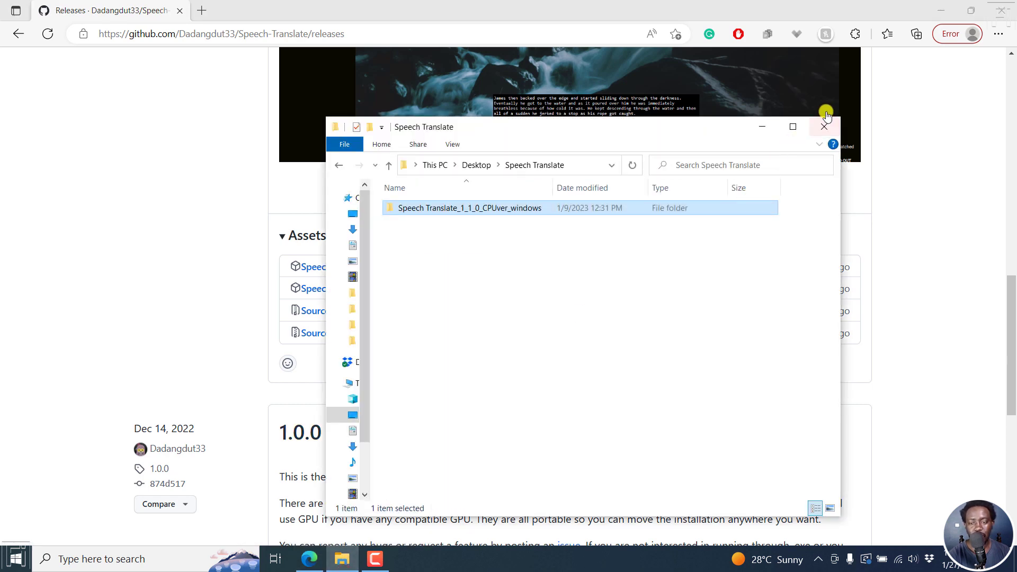
# Step: Enter the Speech Translate_1_1_0_CPUver_windows folder and select Speech Translate.exe
pyautogui.click(793, 126)
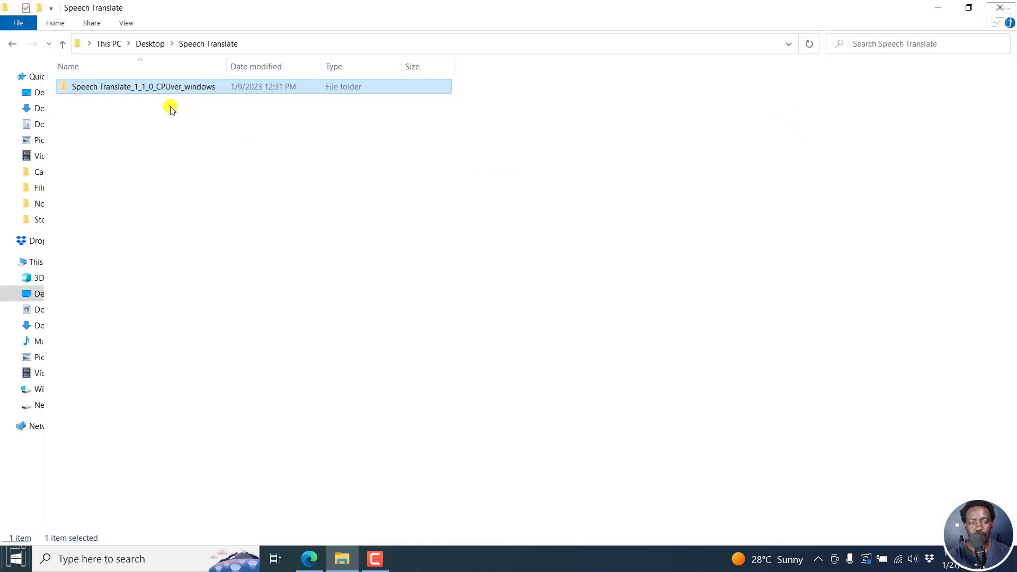
pyautogui.moveTo(125, 160)
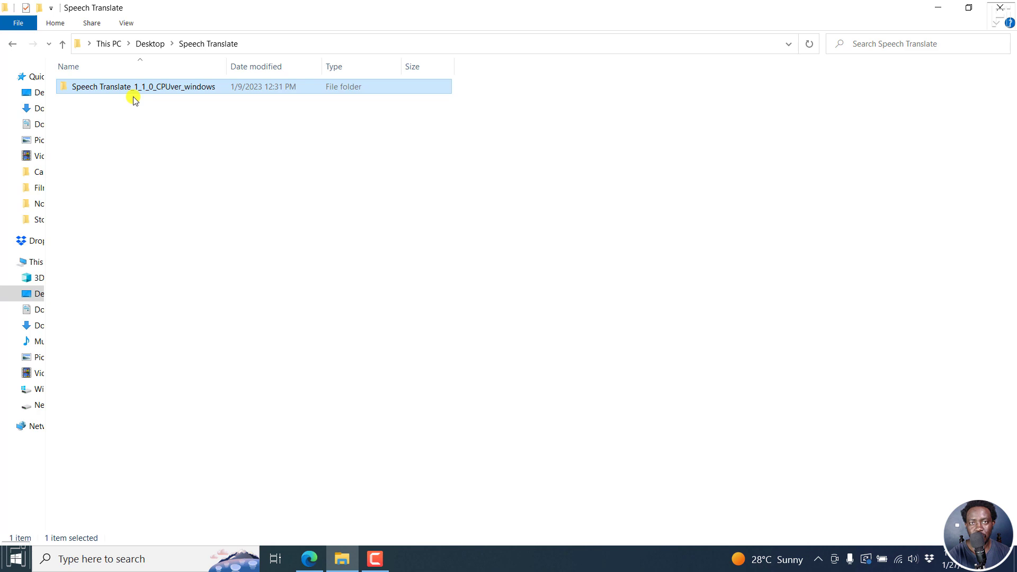
pyautogui.doubleClick(143, 86)
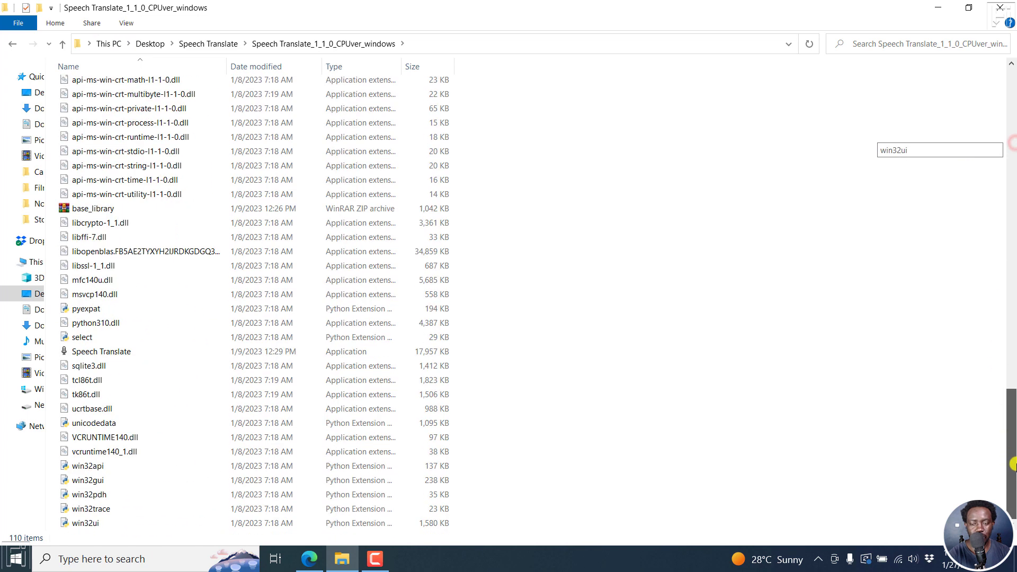
pyautogui.click(102, 351)
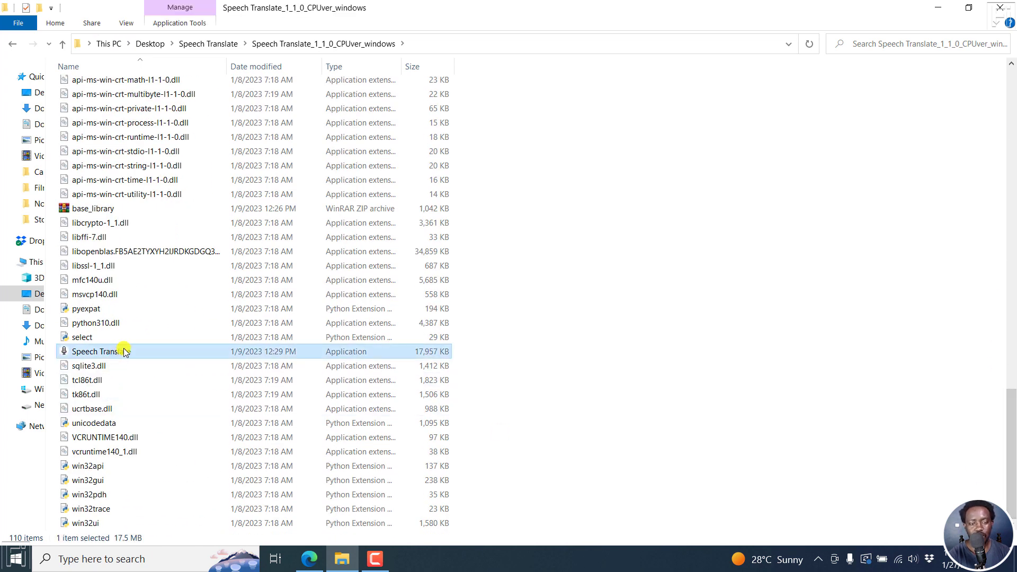
# Step: Launch Speech Translate.exe and maximize its main window
pyautogui.doubleClick(94, 351)
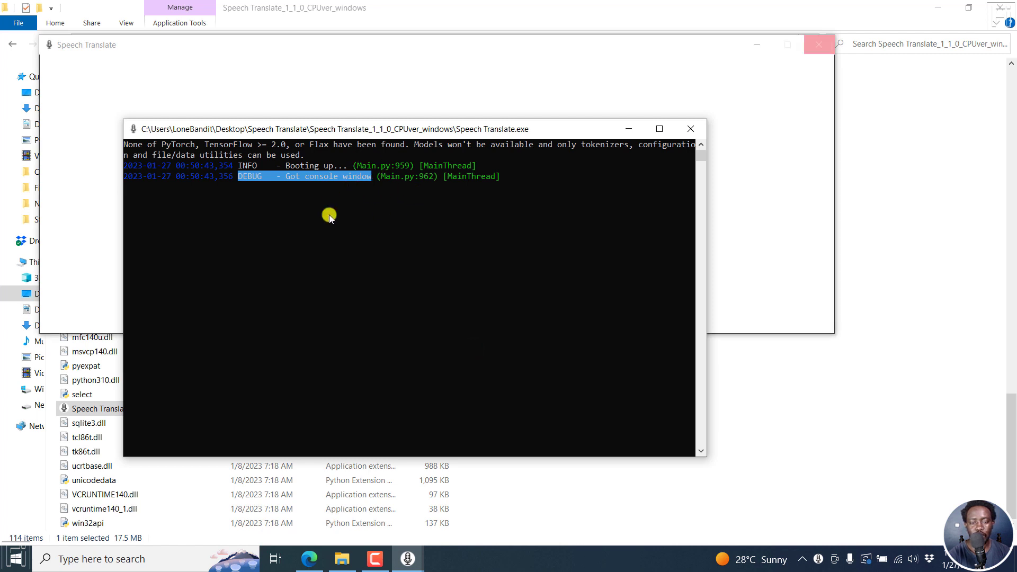
pyautogui.moveTo(340, 193)
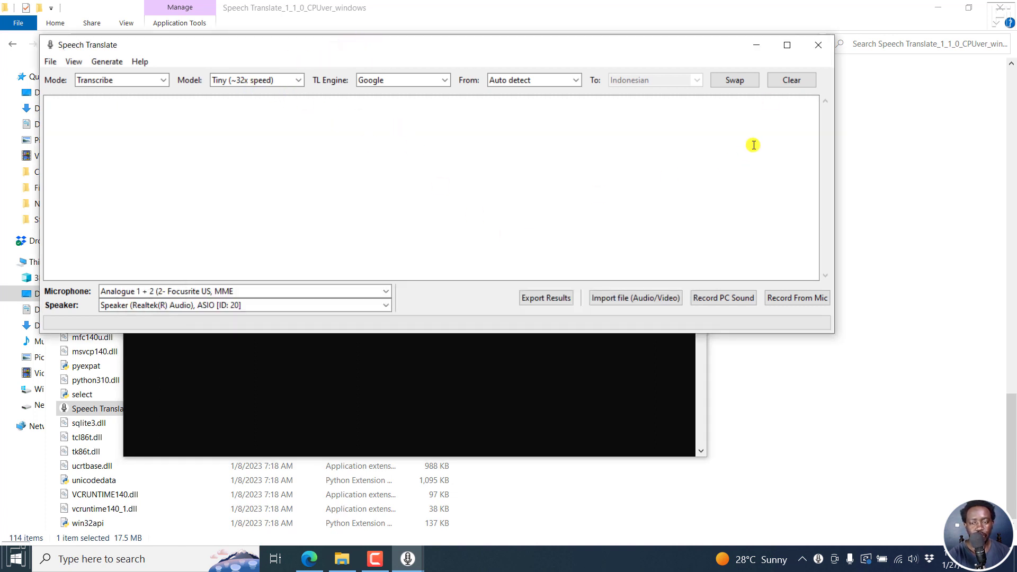
pyautogui.click(788, 45)
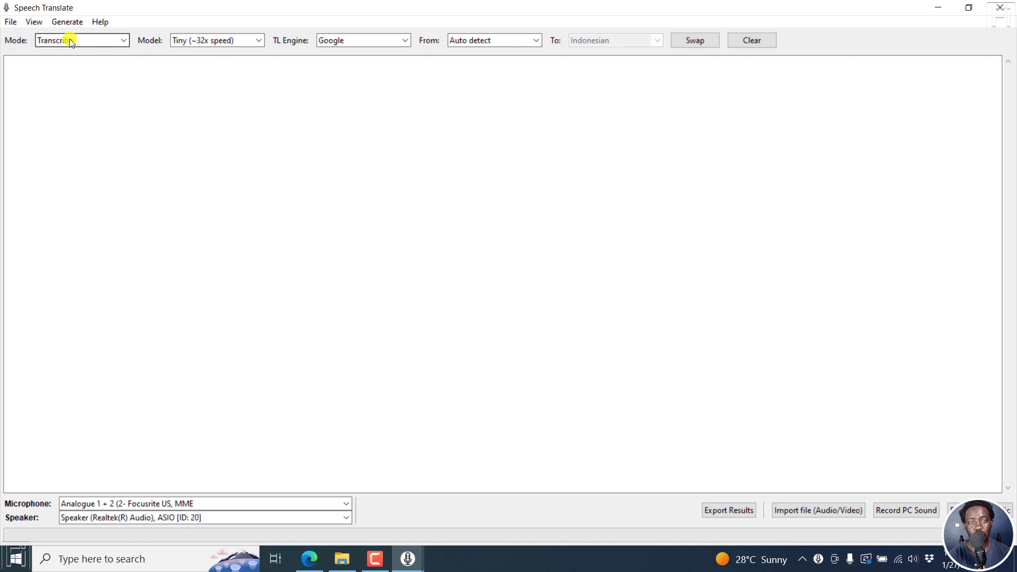
# Step: Keep Transcribe mode and switch the model from Tiny to Base (~16x speed)
pyautogui.click(82, 39)
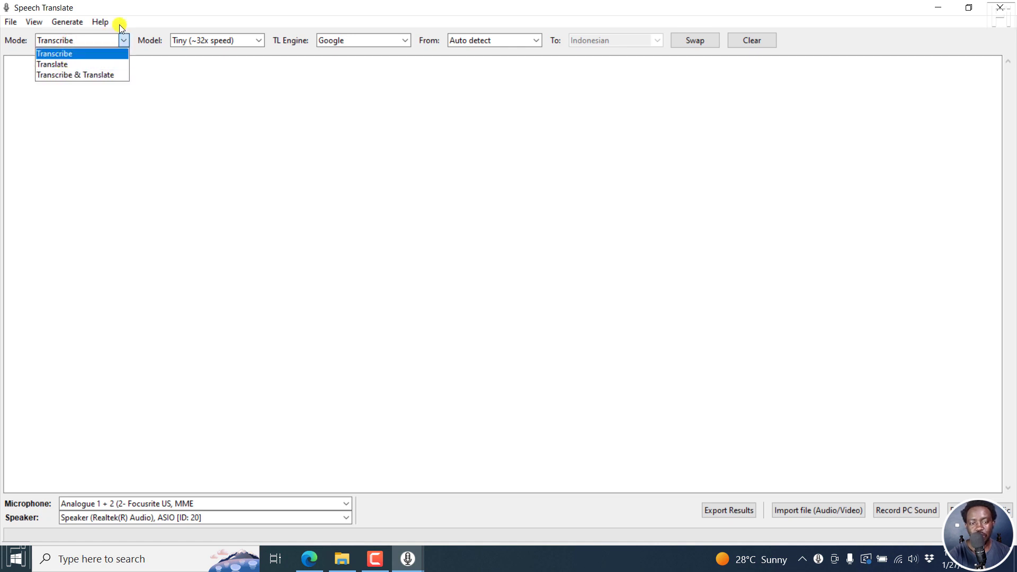
pyautogui.click(55, 53)
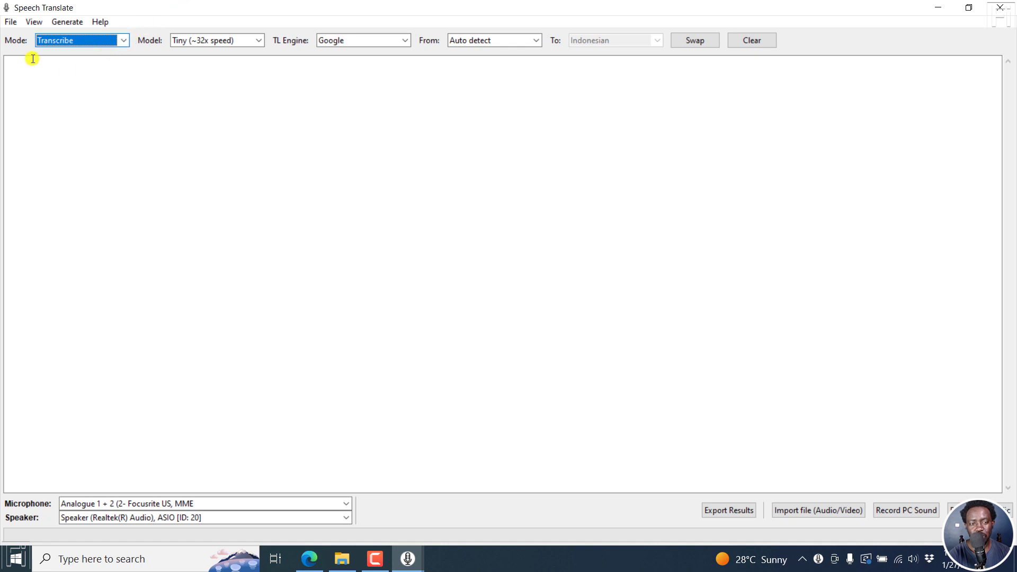
pyautogui.moveTo(55, 55)
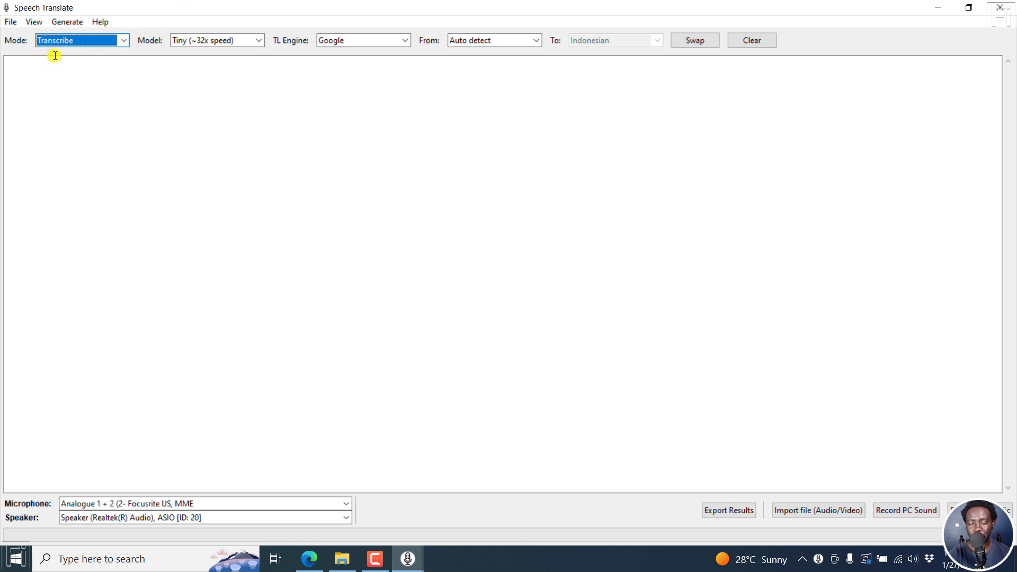
pyautogui.moveTo(217, 40)
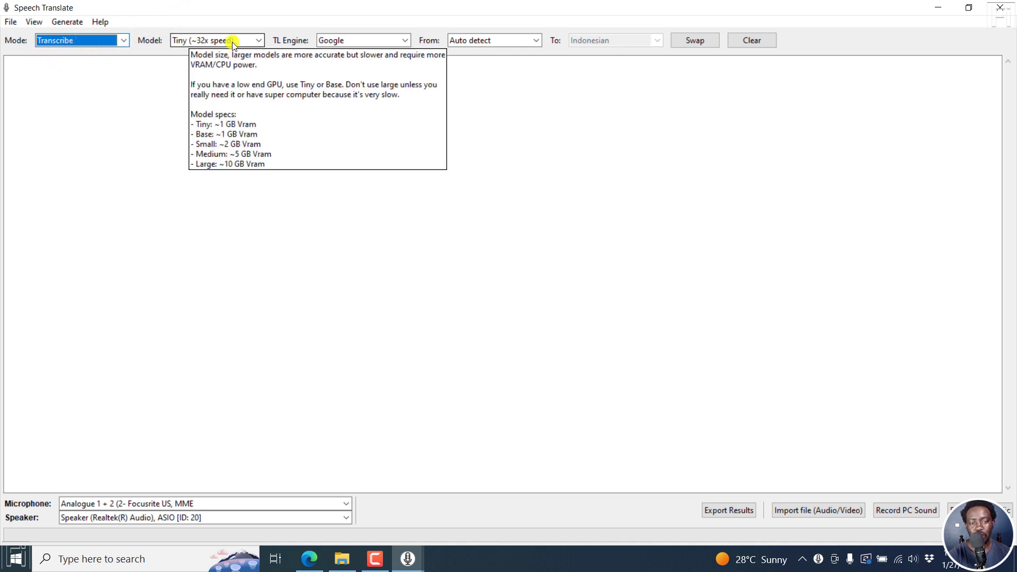
pyautogui.moveTo(241, 51)
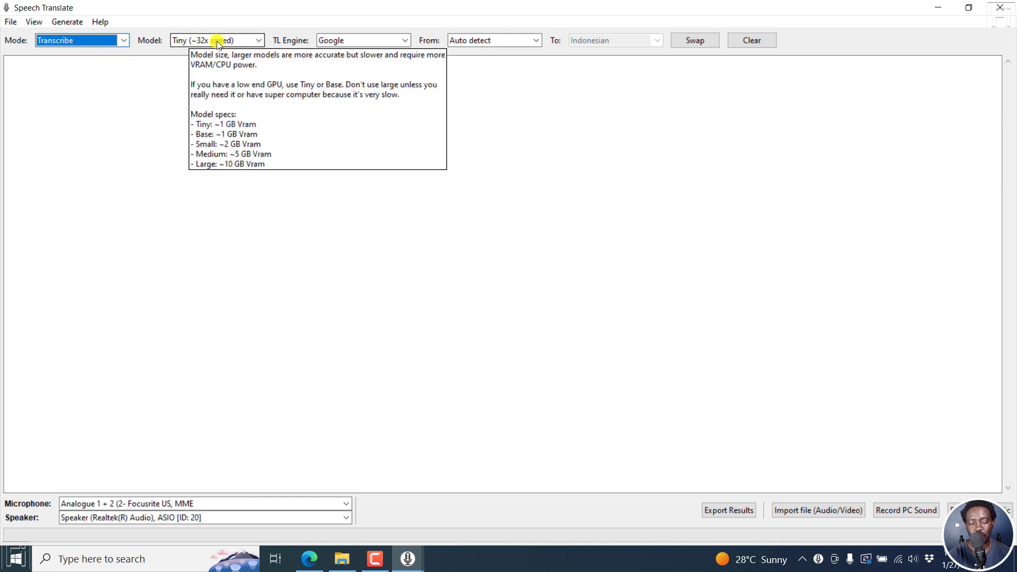
pyautogui.click(214, 39)
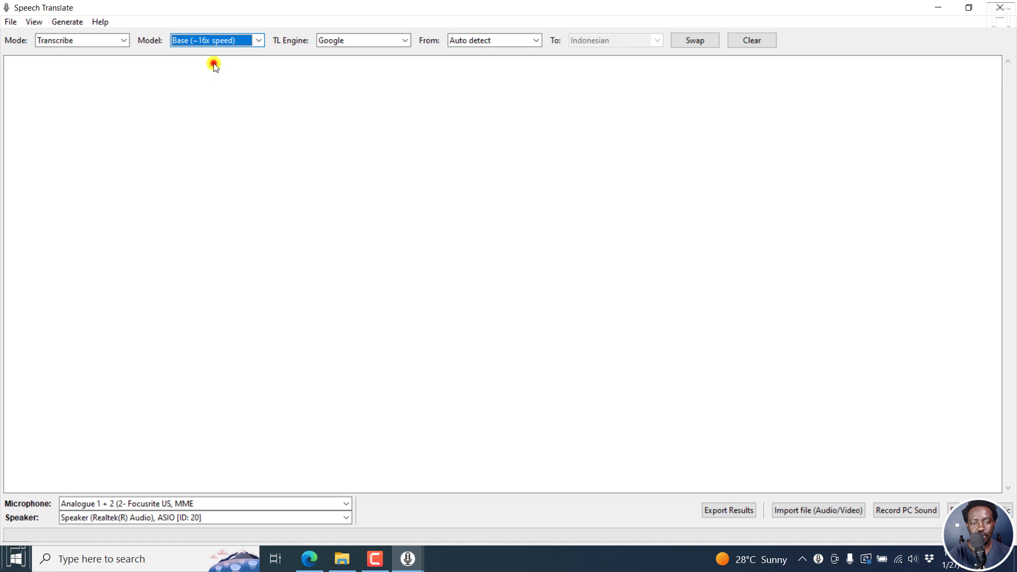
pyautogui.moveTo(310, 59)
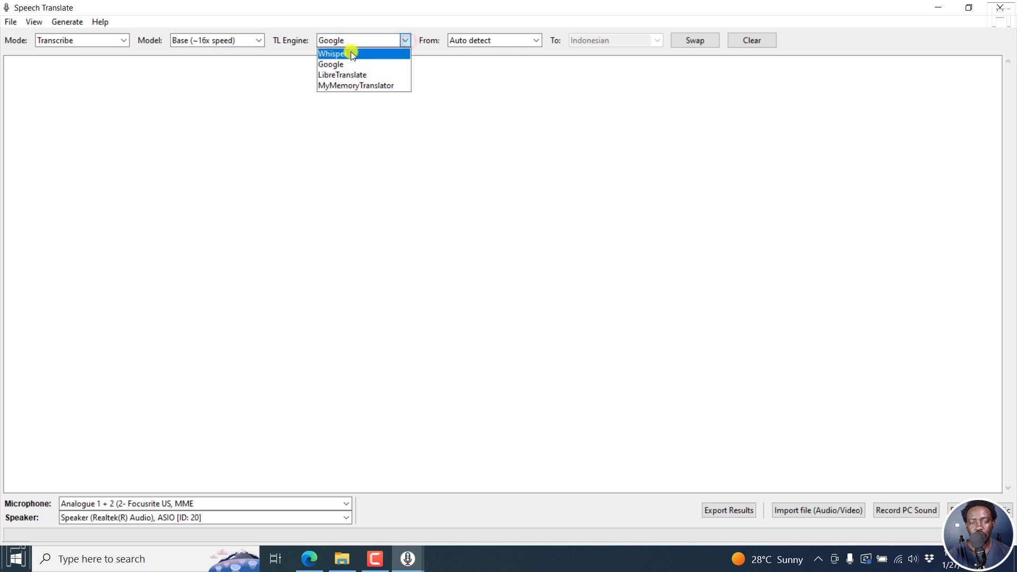
pyautogui.moveTo(363, 85)
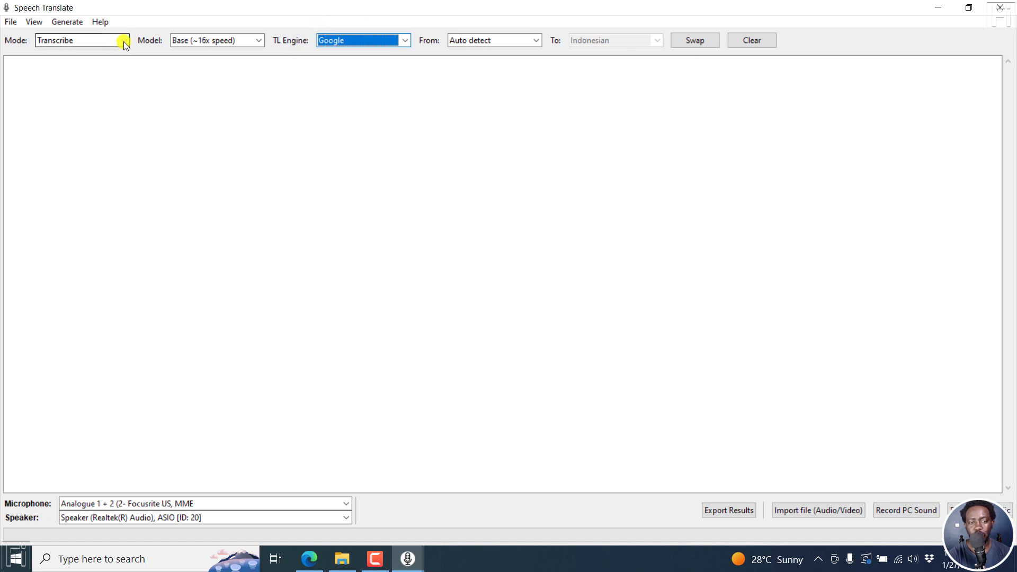
pyautogui.moveTo(429, 146)
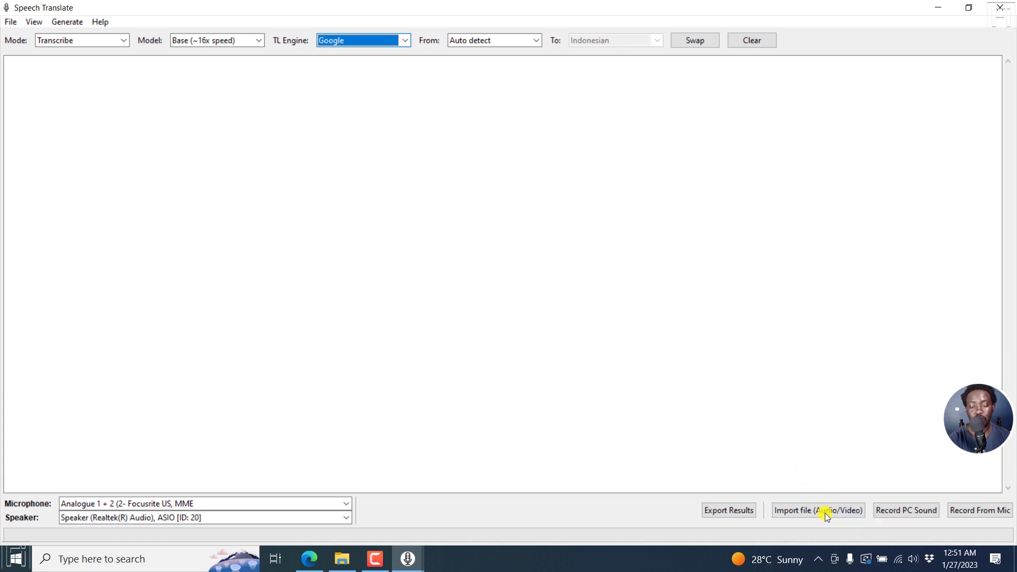
pyautogui.moveTo(169, 227)
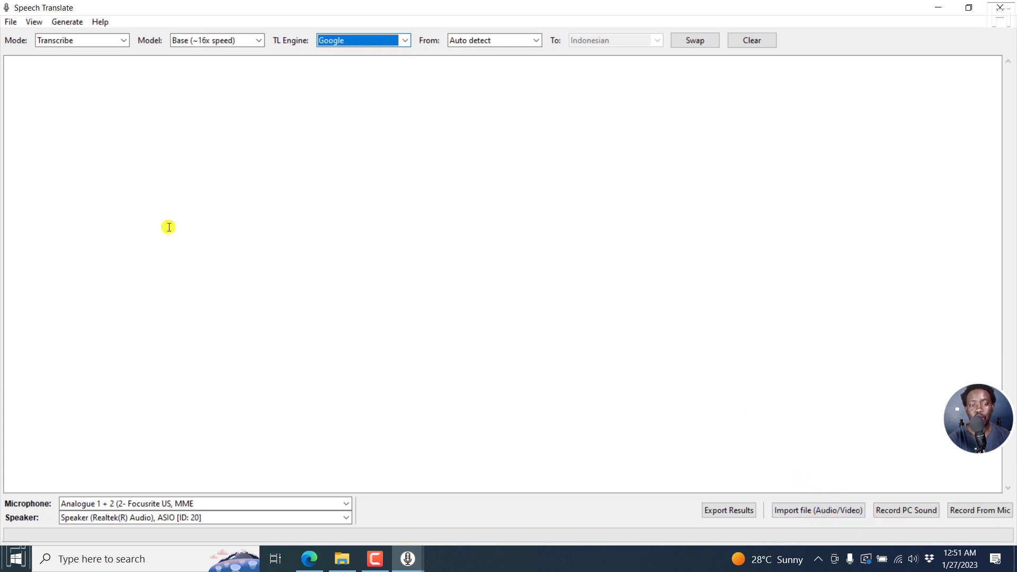
pyautogui.moveTo(206, 31)
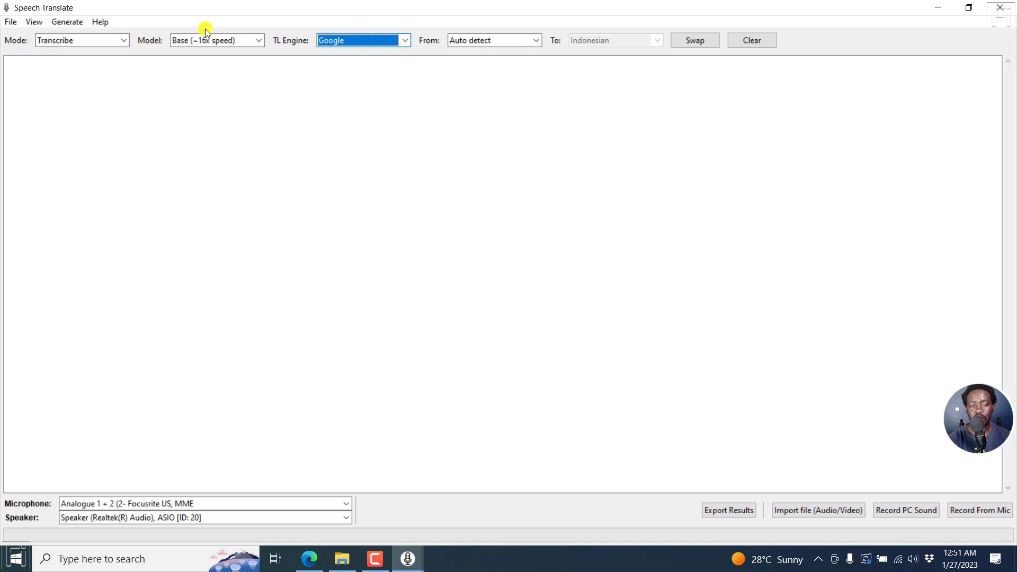
pyautogui.moveTo(779, 496)
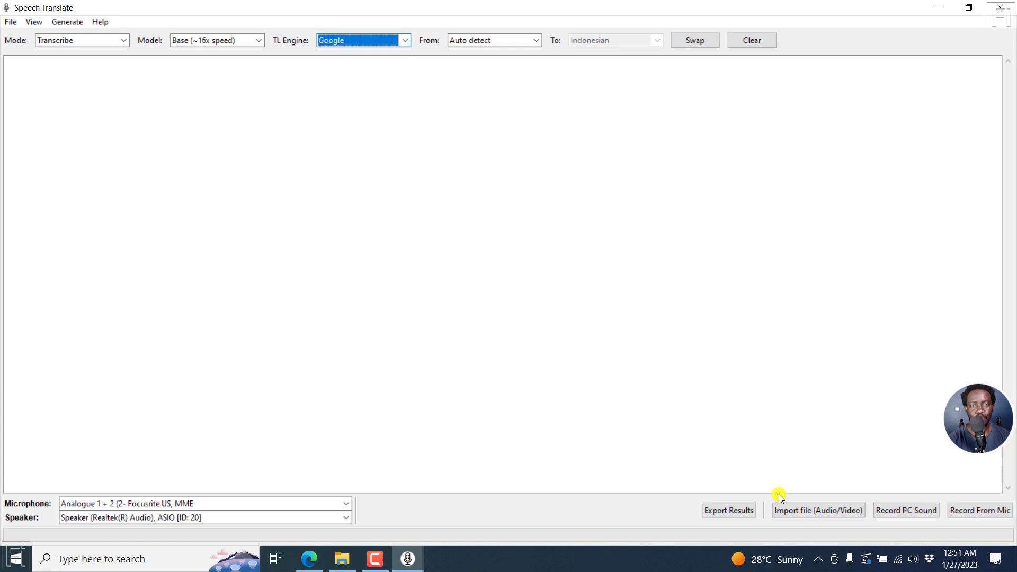
pyautogui.moveTo(795, 505)
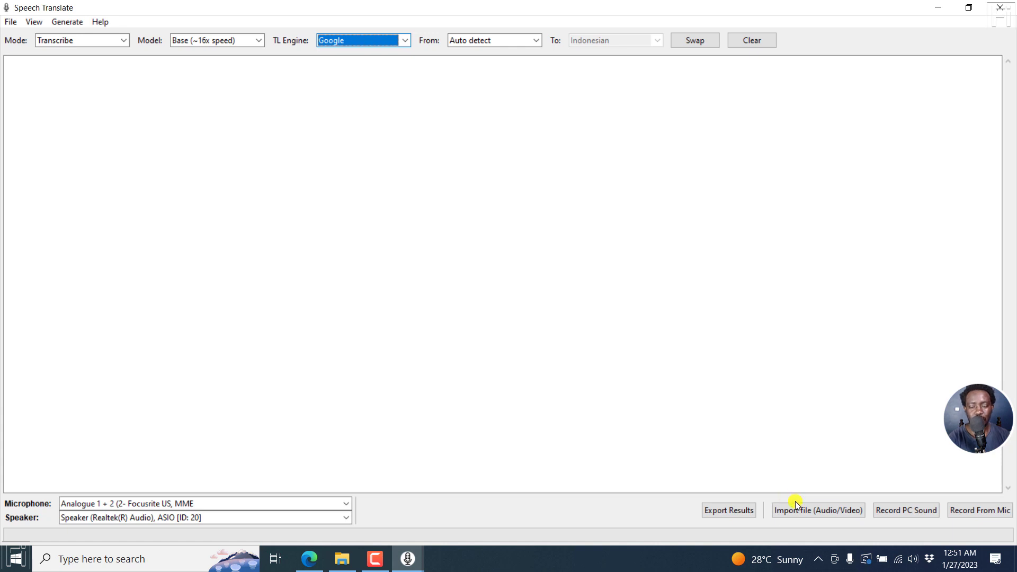
# Step: Start a file import and filter the Camtasia folder to Video files
pyautogui.click(818, 510)
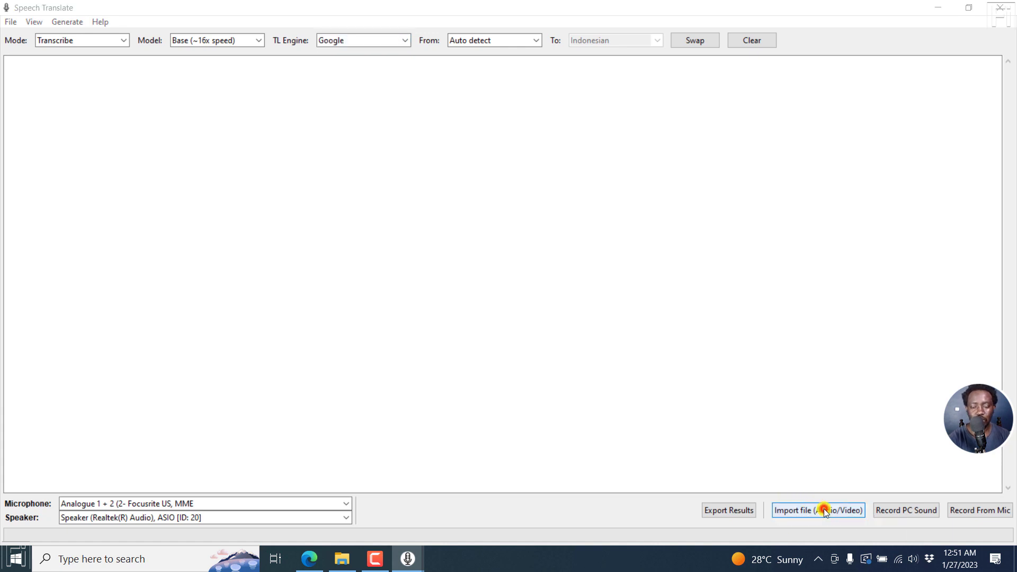
pyautogui.click(818, 510)
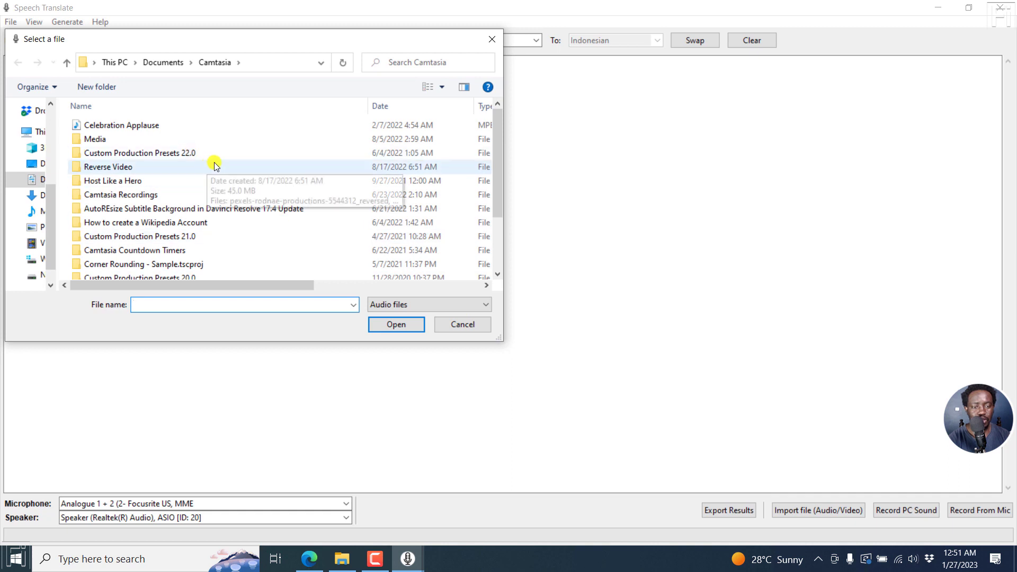
pyautogui.moveTo(491, 304)
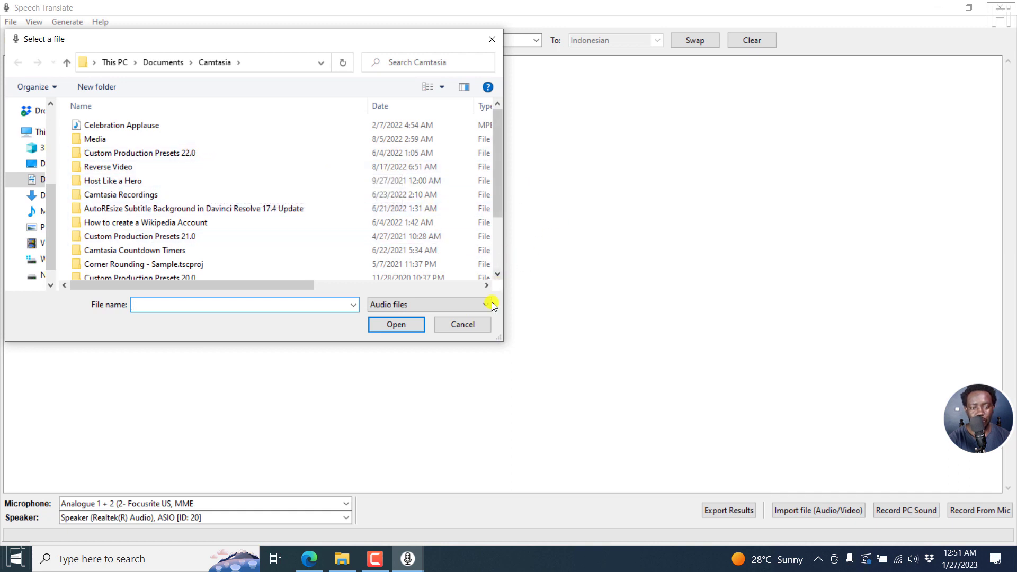
pyautogui.click(484, 304)
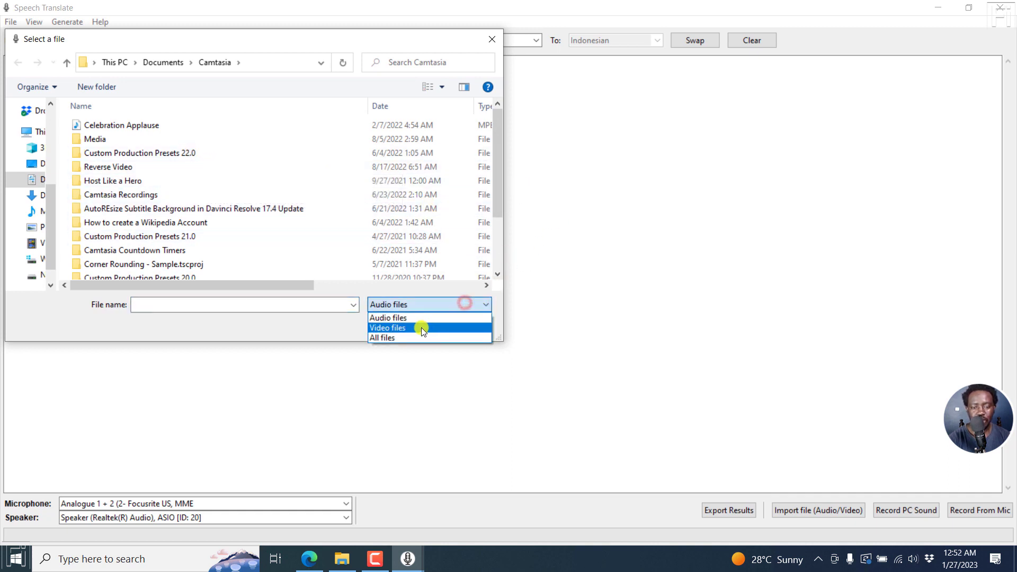
pyautogui.click(388, 327)
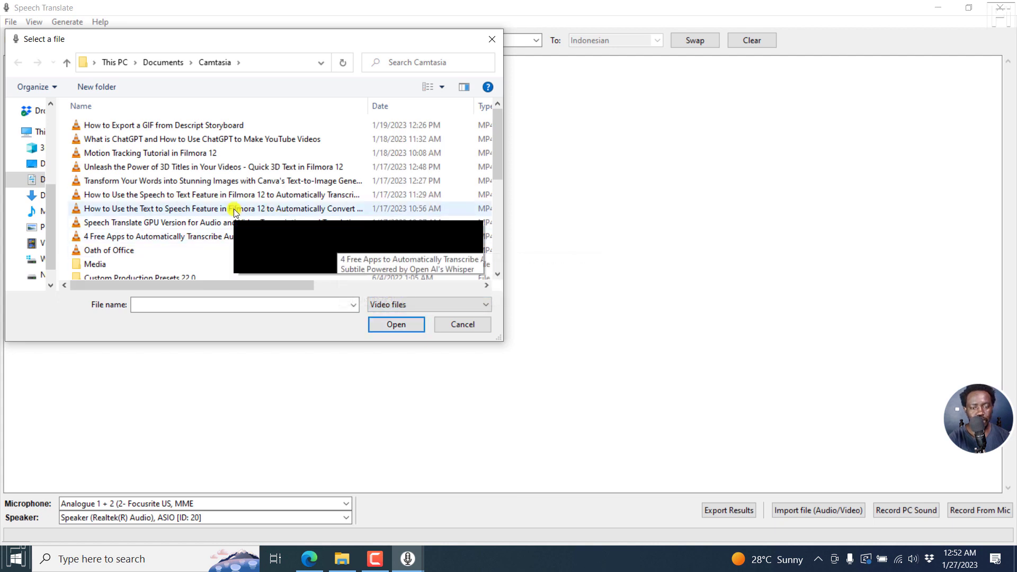
# Step: Select the Motion Tracking Tutorial and 3D Titles Filmora videos, then show All files
pyautogui.click(152, 153)
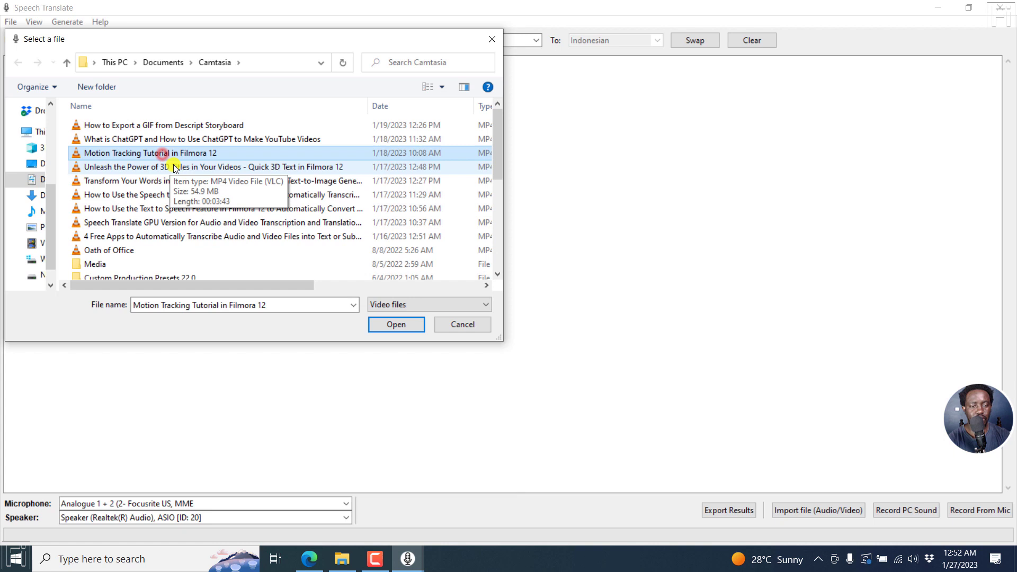
pyautogui.click(208, 166)
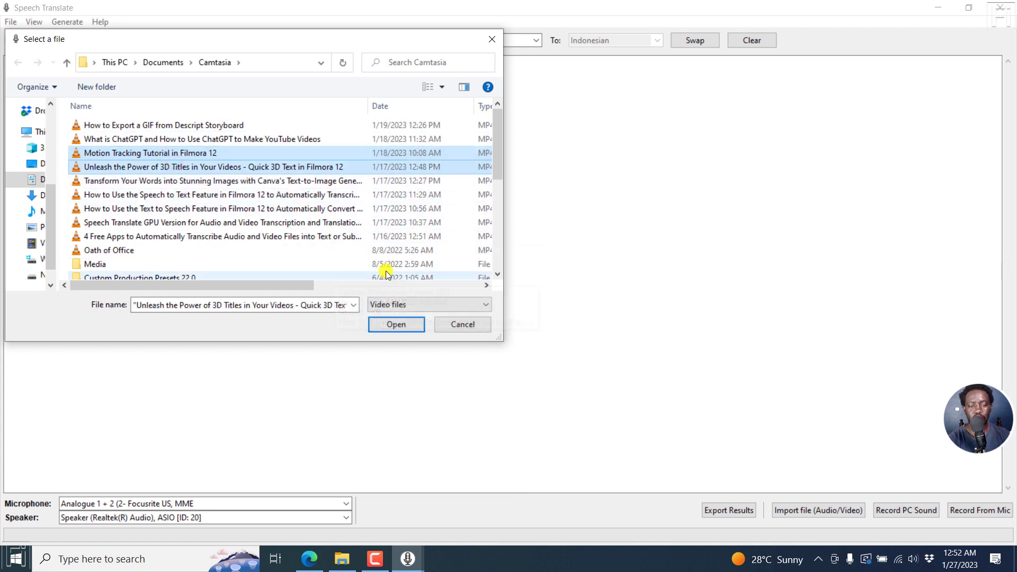
pyautogui.click(484, 304)
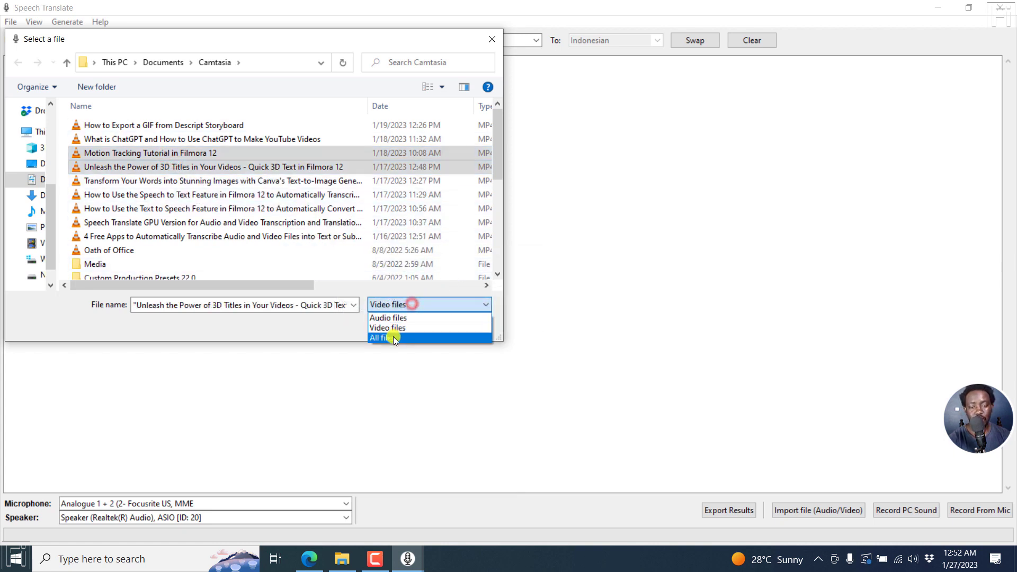
pyautogui.click(380, 338)
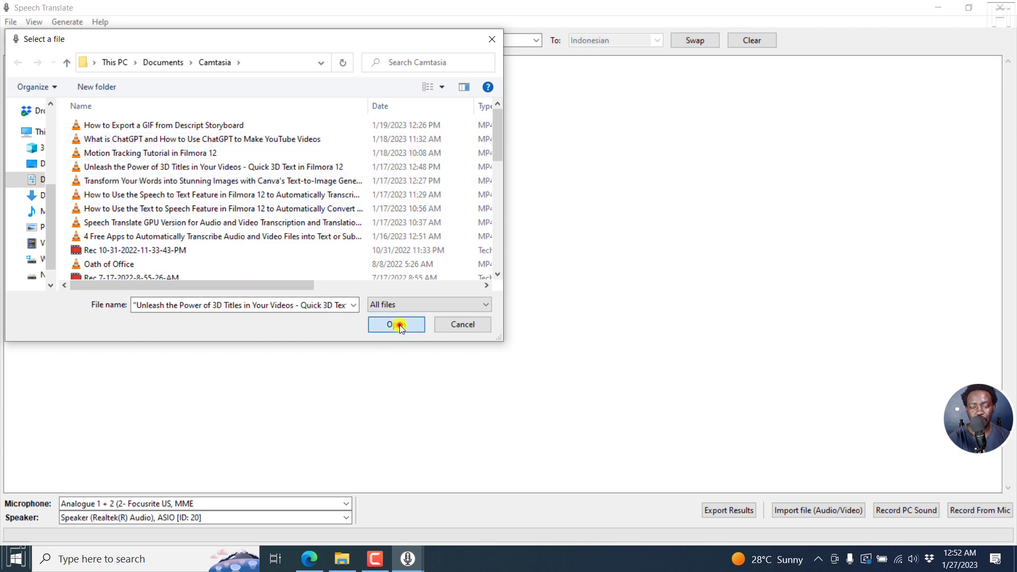
# Step: Load both selected videos so transcription begins
pyautogui.click(397, 324)
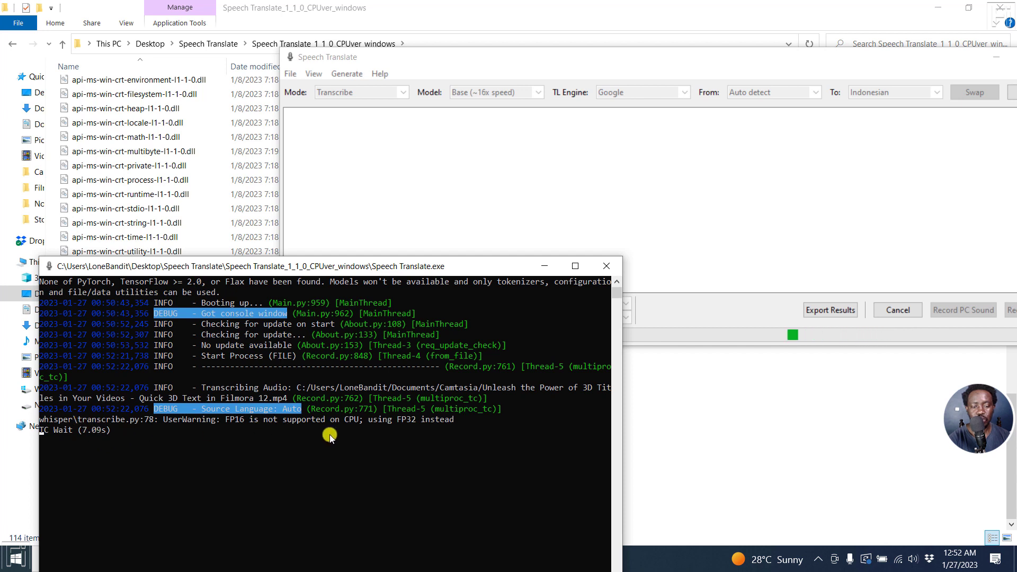
pyautogui.moveTo(288, 412)
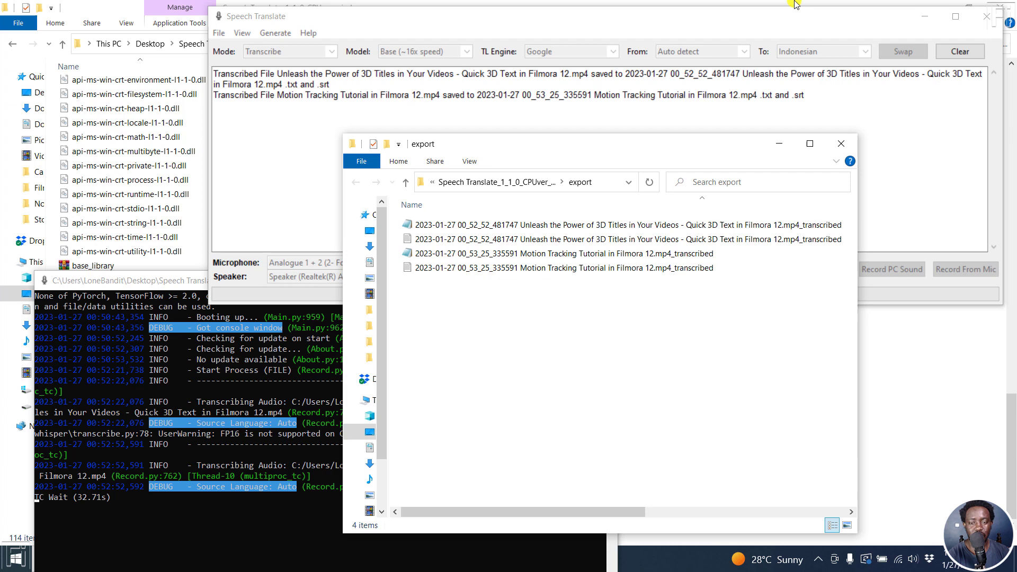
pyautogui.moveTo(406, 182)
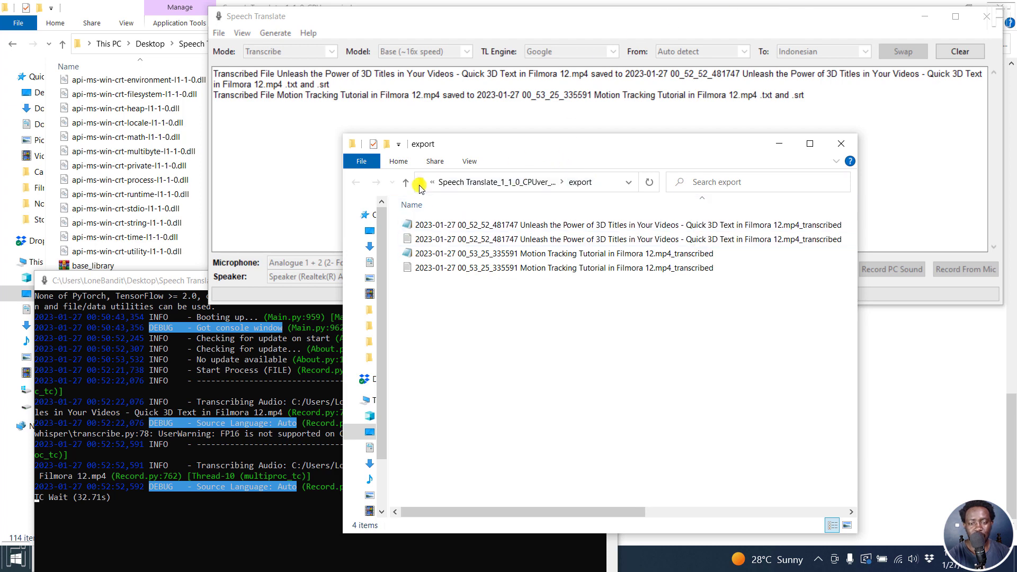
# Step: Open the Unleash the Power of 3D Titles transcript from the export folder in Notepad
pyautogui.click(464, 224)
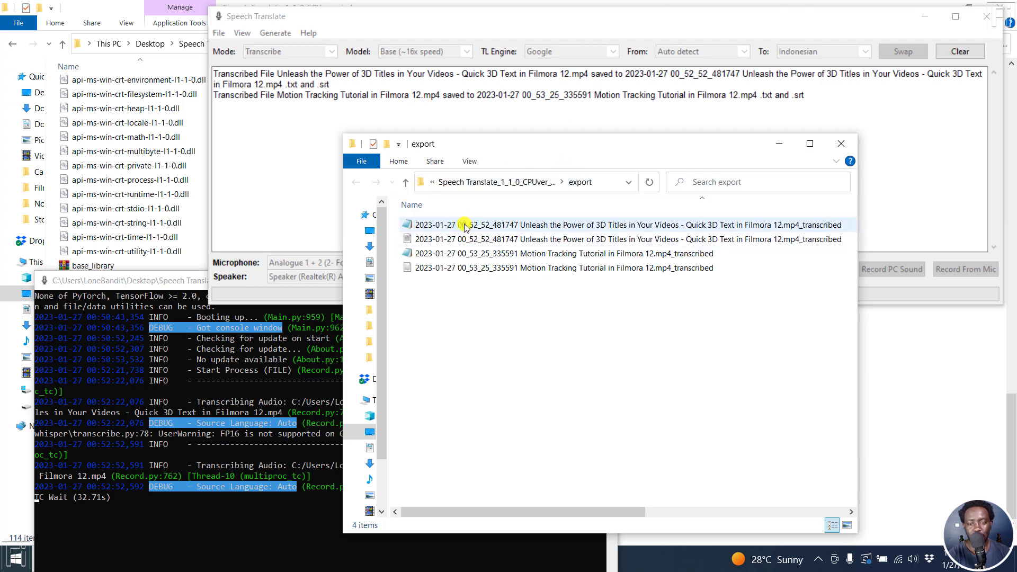
pyautogui.doubleClick(464, 224)
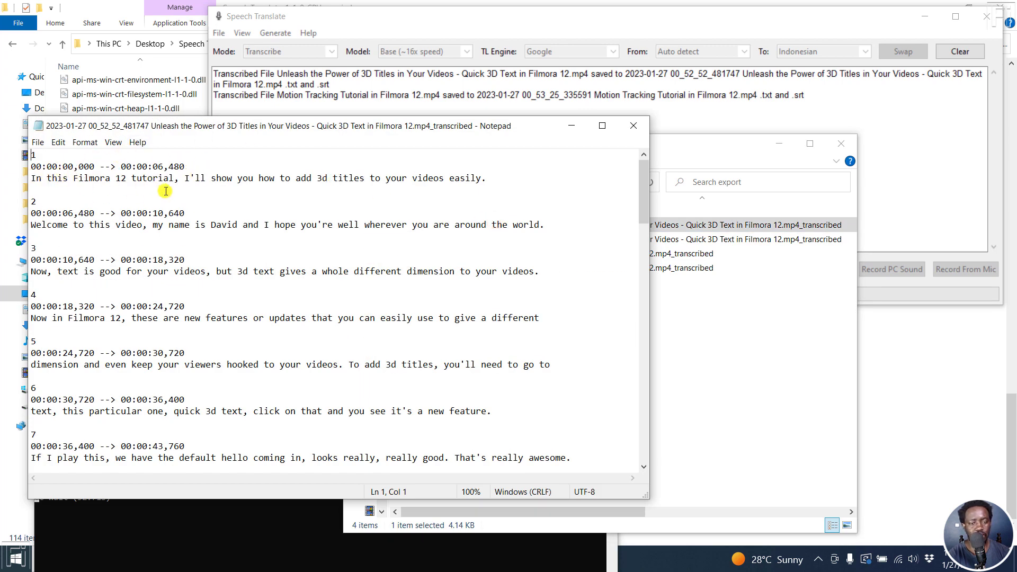
pyautogui.moveTo(160, 181)
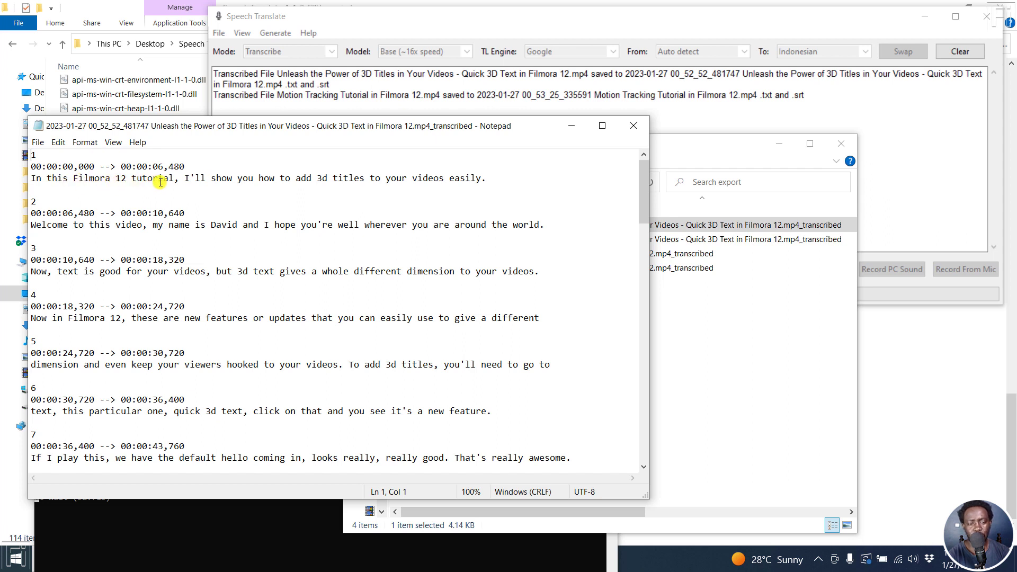
pyautogui.moveTo(365, 184)
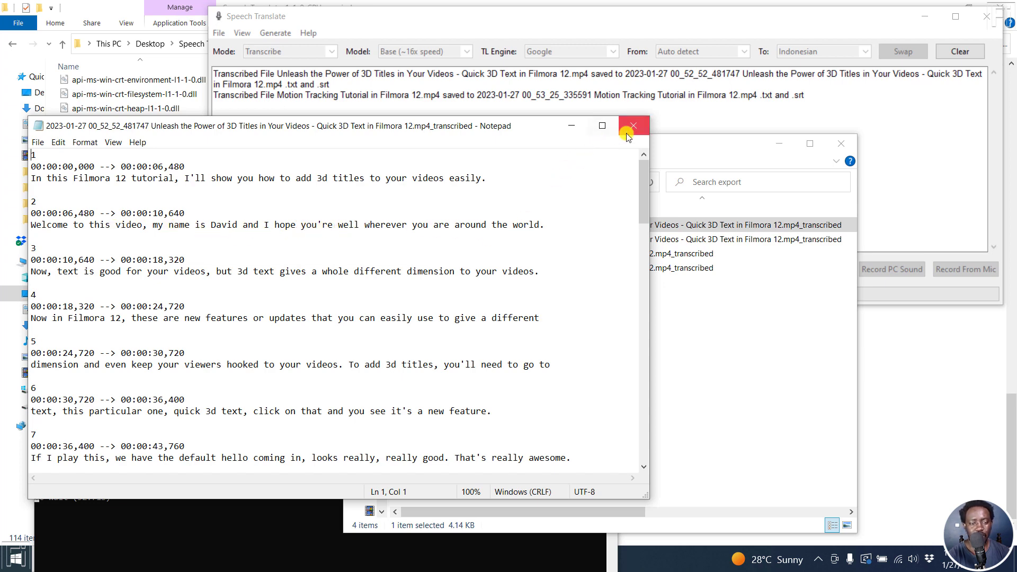
# Step: Close the 3D Titles transcript and open the Motion Tracking Tutorial transcript instead
pyautogui.click(632, 126)
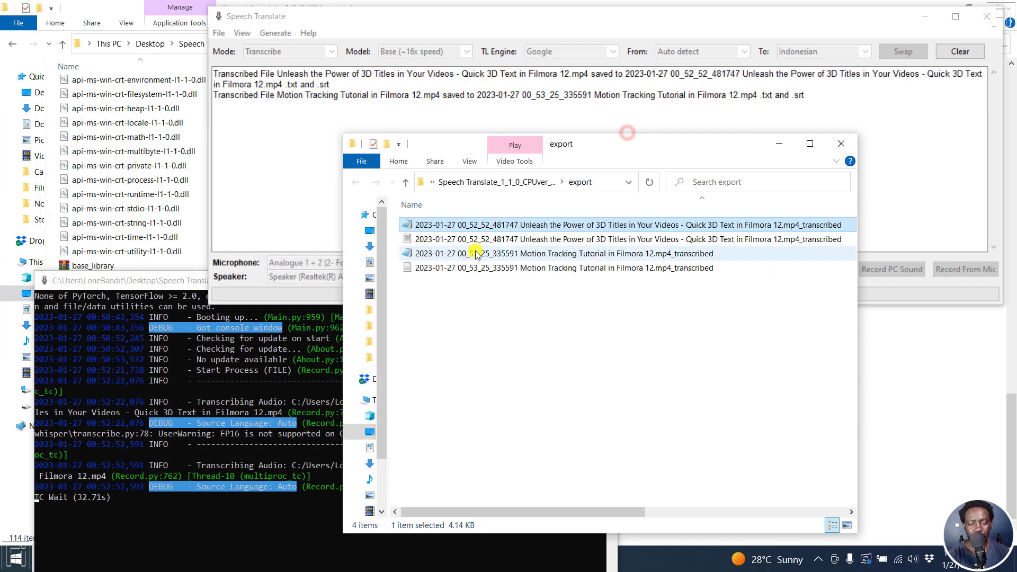
pyautogui.doubleClick(480, 253)
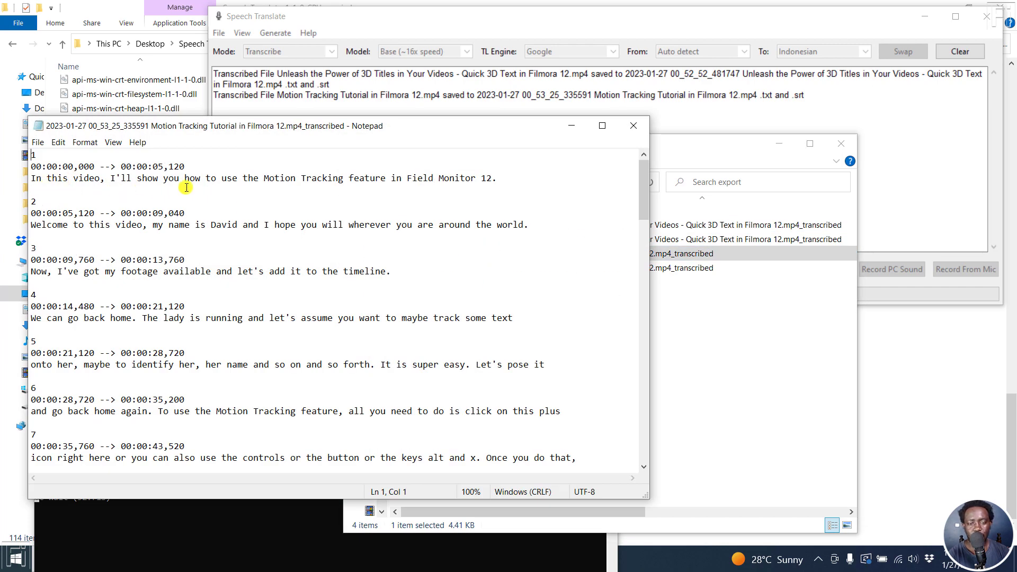
pyautogui.moveTo(406, 180)
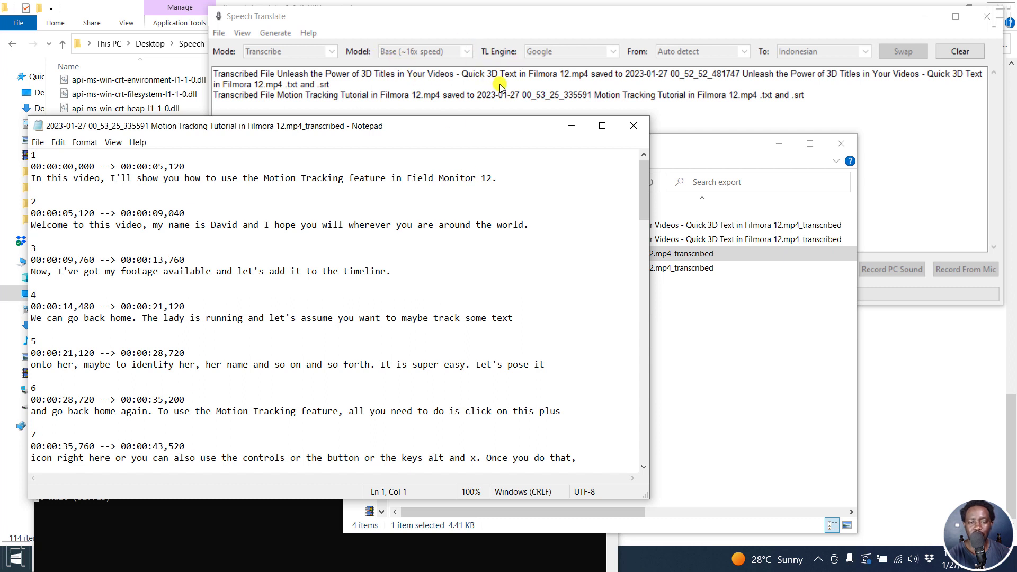
pyautogui.moveTo(86, 238)
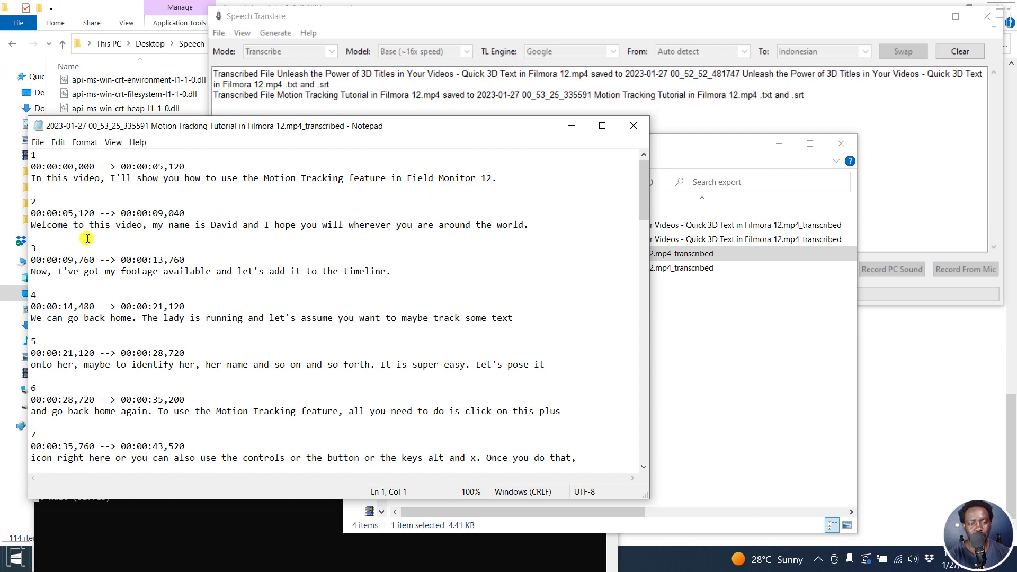
pyautogui.moveTo(120, 230)
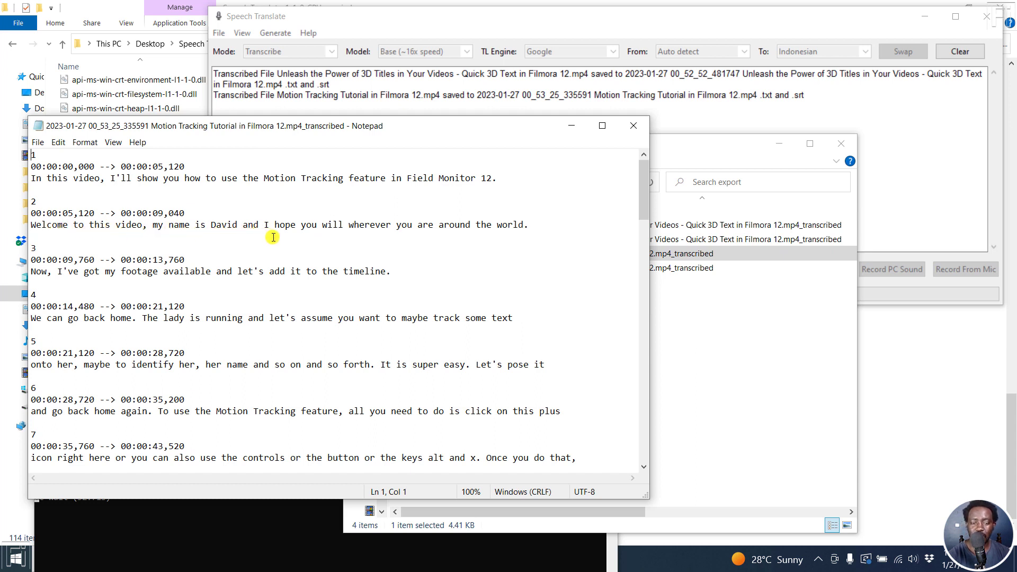
pyautogui.moveTo(365, 214)
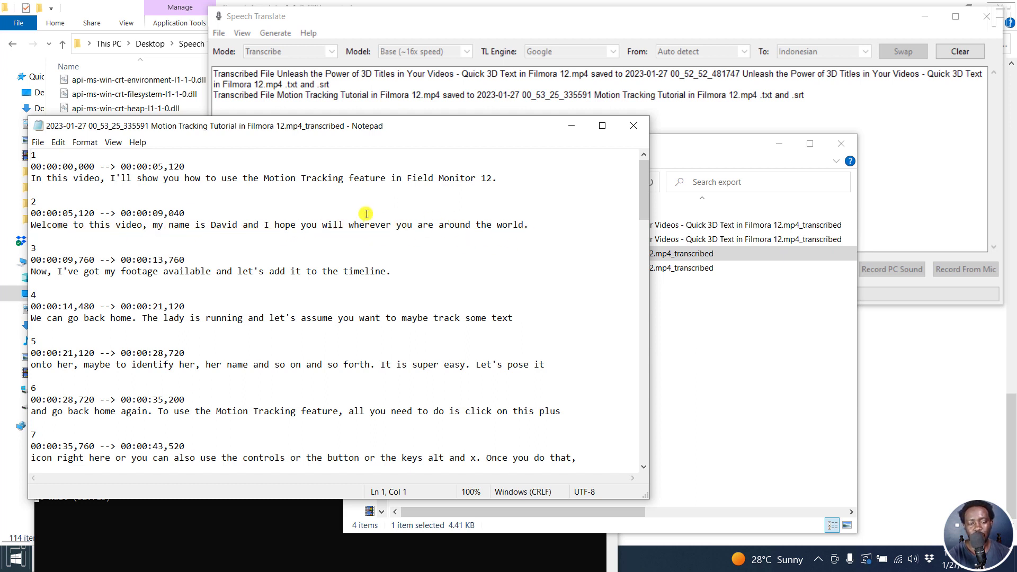
pyautogui.moveTo(634, 125)
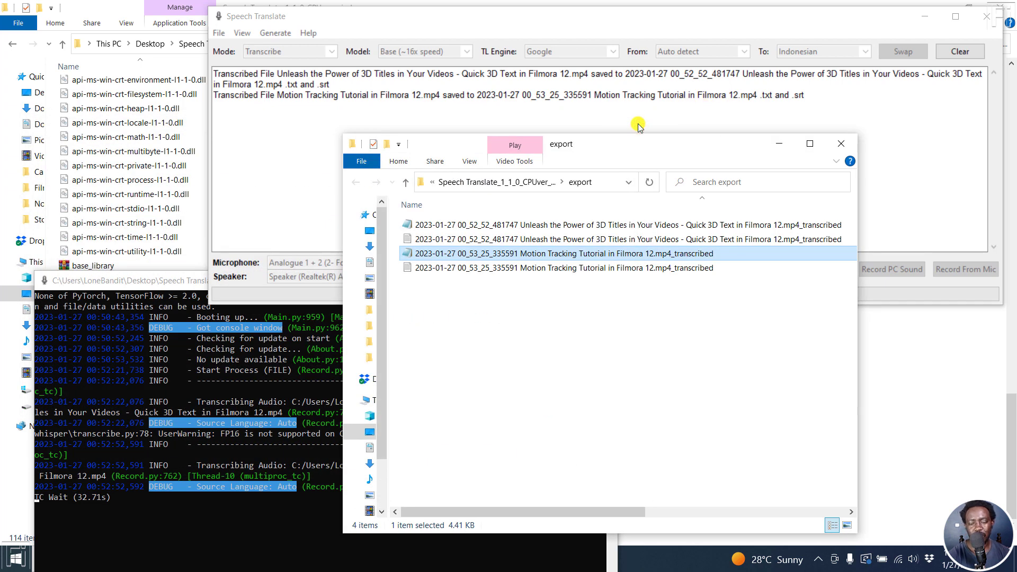
# Step: Close the transcript and confirm the two-files-transcribed completion dialog with OK
pyautogui.click(465, 268)
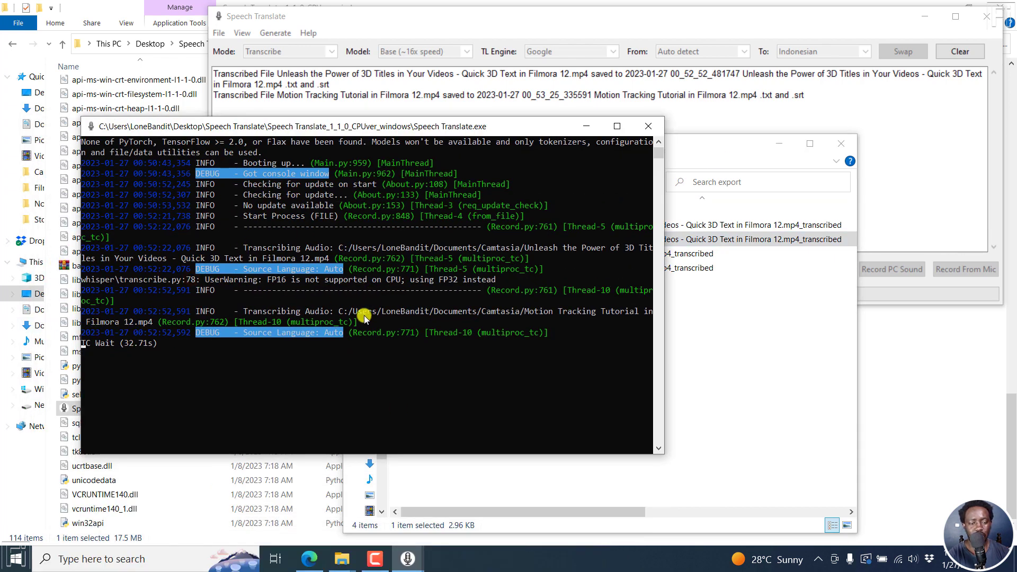
pyautogui.moveTo(143, 343)
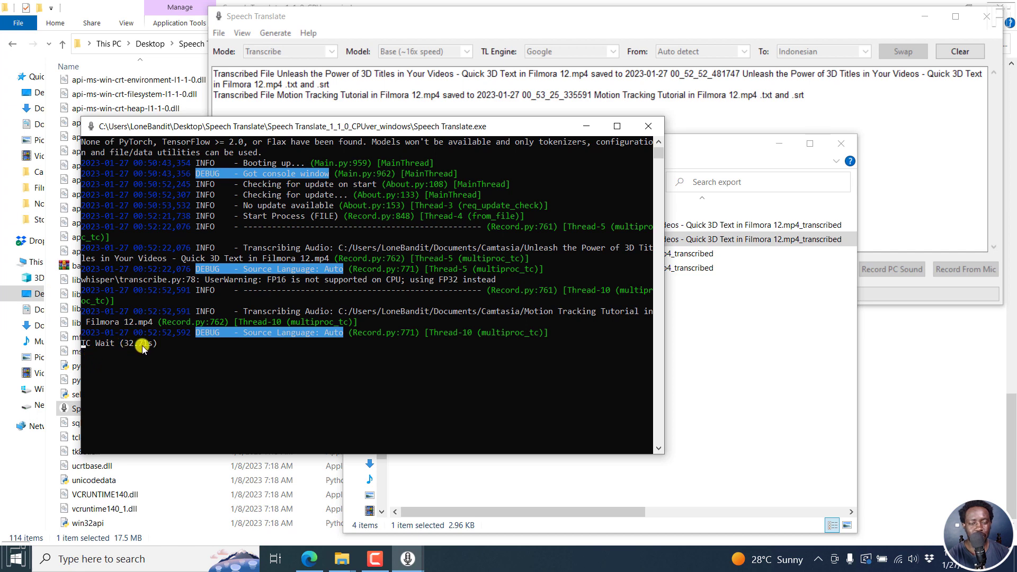
pyautogui.moveTo(570, 288)
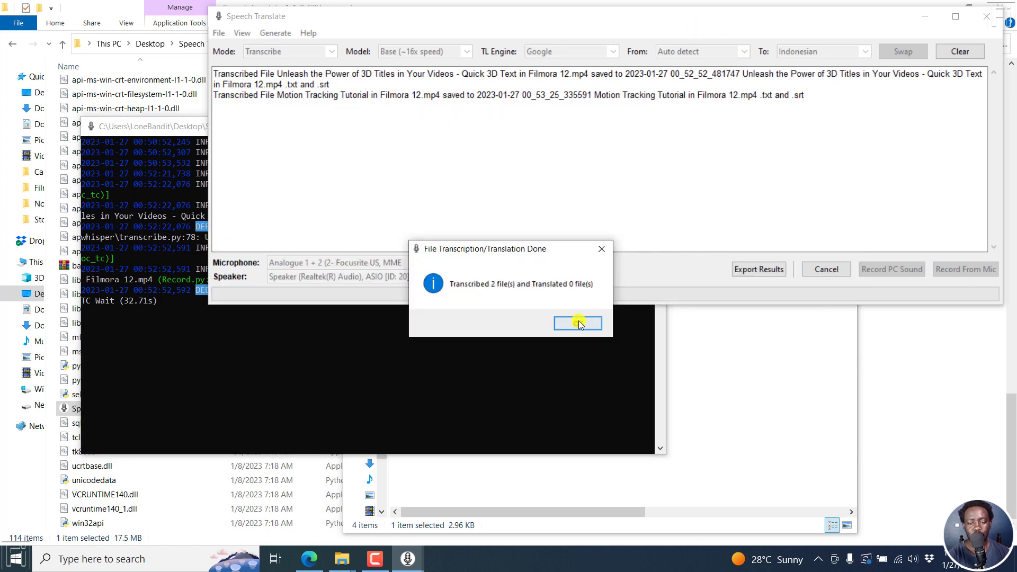
pyautogui.click(576, 324)
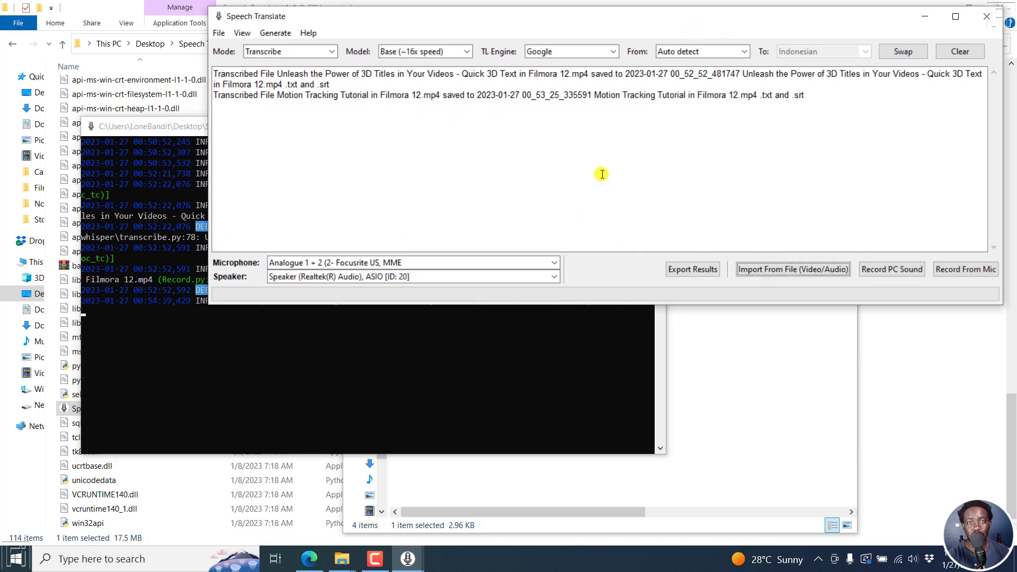